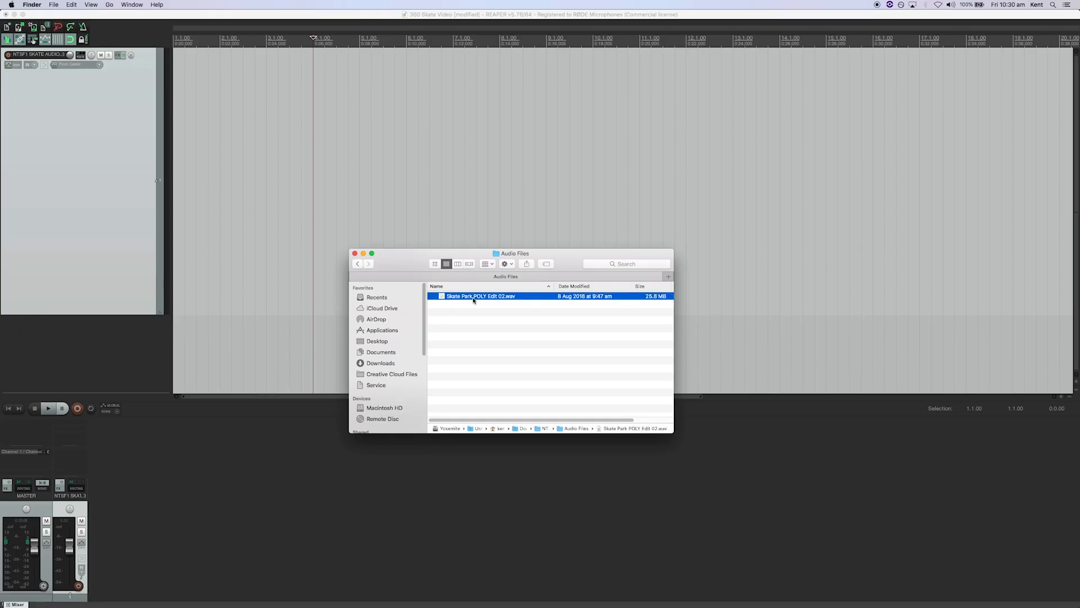
# Step: Import Skate Park POLY Edit 02.wav as a four-channel item on the skate audio track
pyautogui.doubleClick(481, 295)
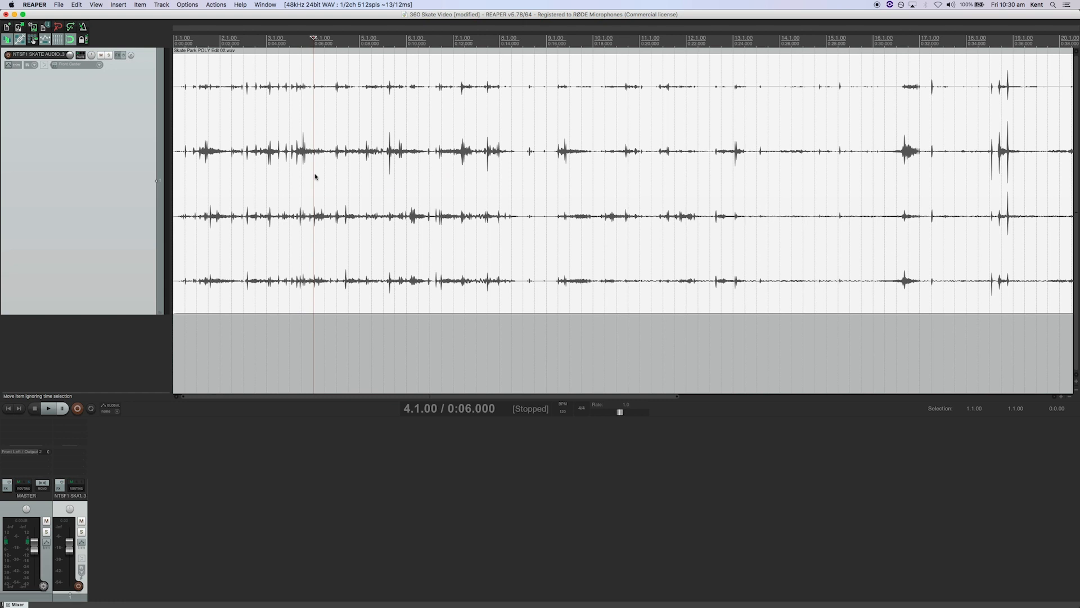
pyautogui.moveTo(347, 166)
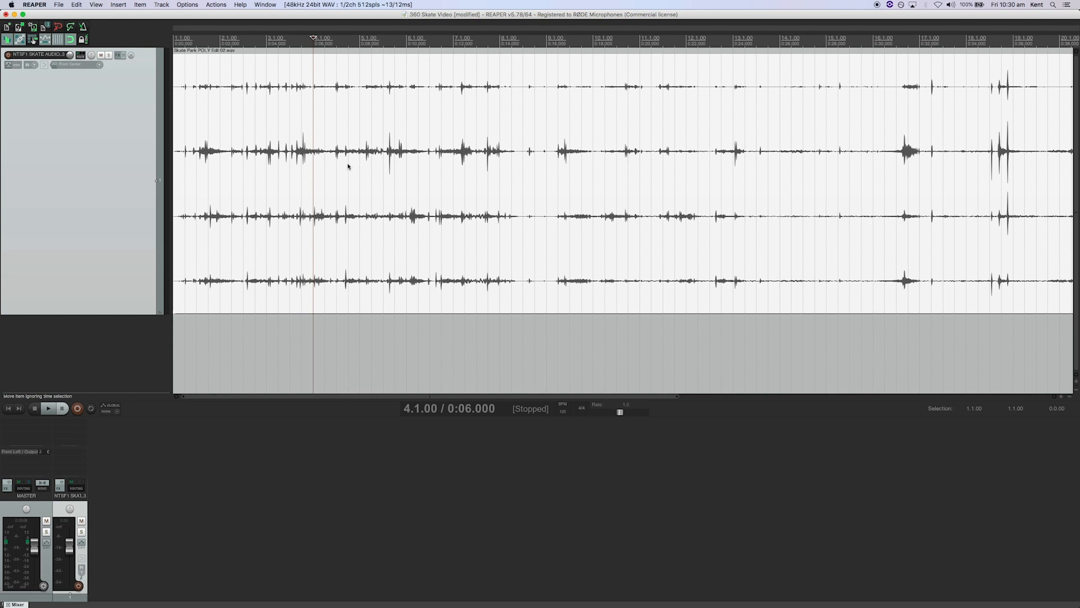
pyautogui.moveTo(351, 122)
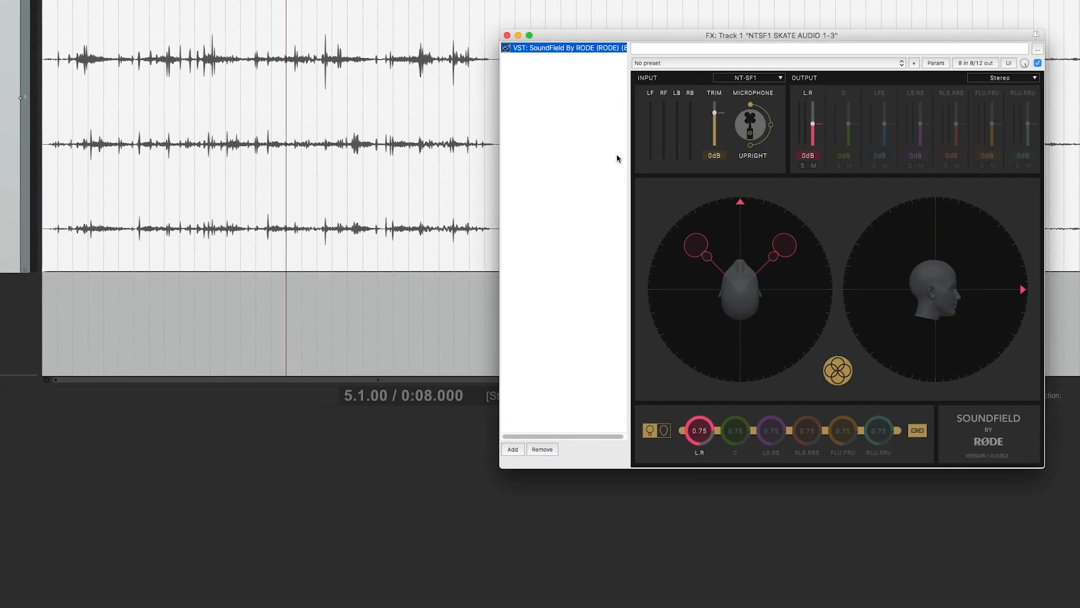
# Step: Flip the microphone orientation ring from upright to INVERTED
pyautogui.moveTo(772, 35); pyautogui.dragTo(552, 53)
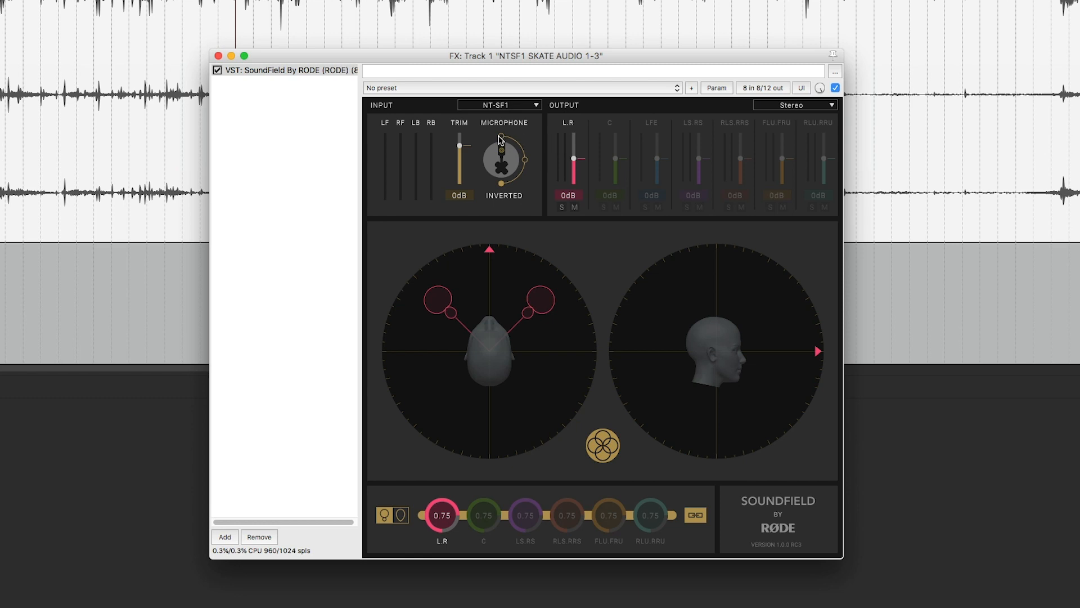
# Step: Return the microphone to UPRIGHT and switch the output format from stereo to 7.1.4
pyautogui.click(794, 105)
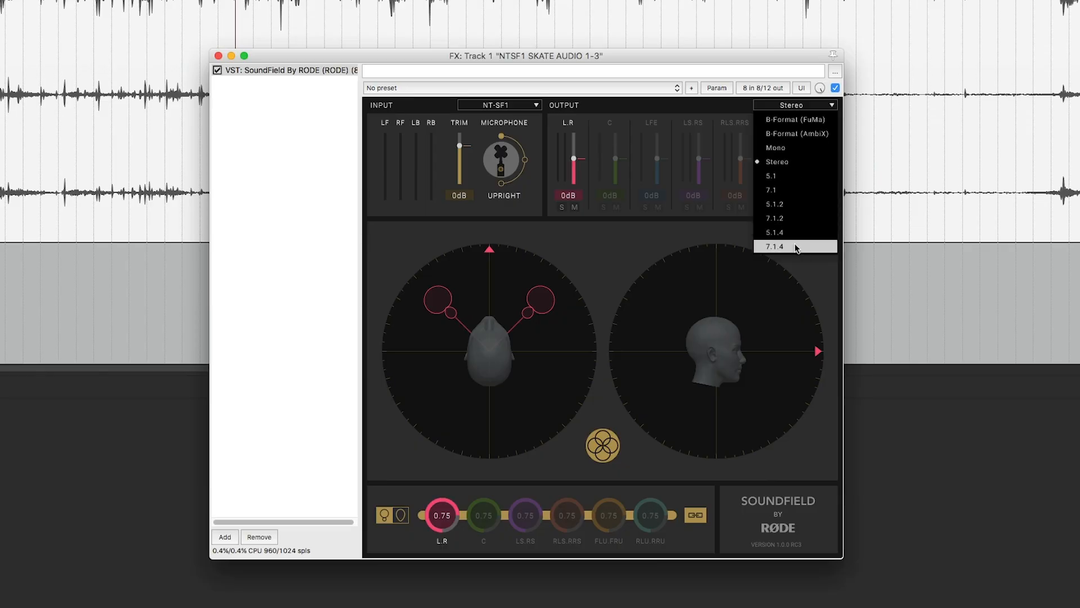
pyautogui.click(775, 247)
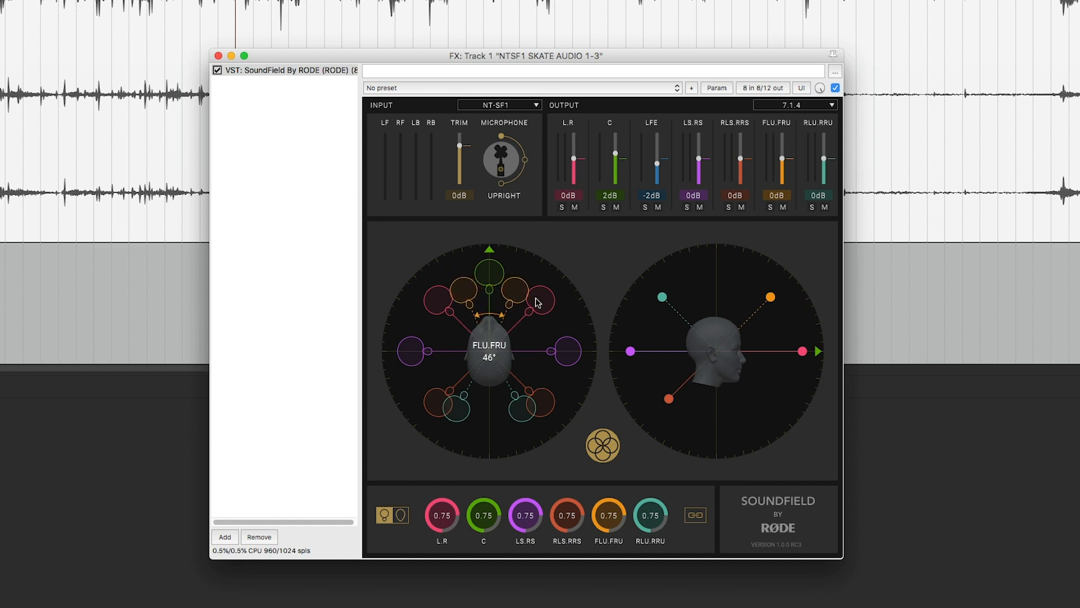
pyautogui.moveTo(538, 301); pyautogui.dragTo(558, 328)
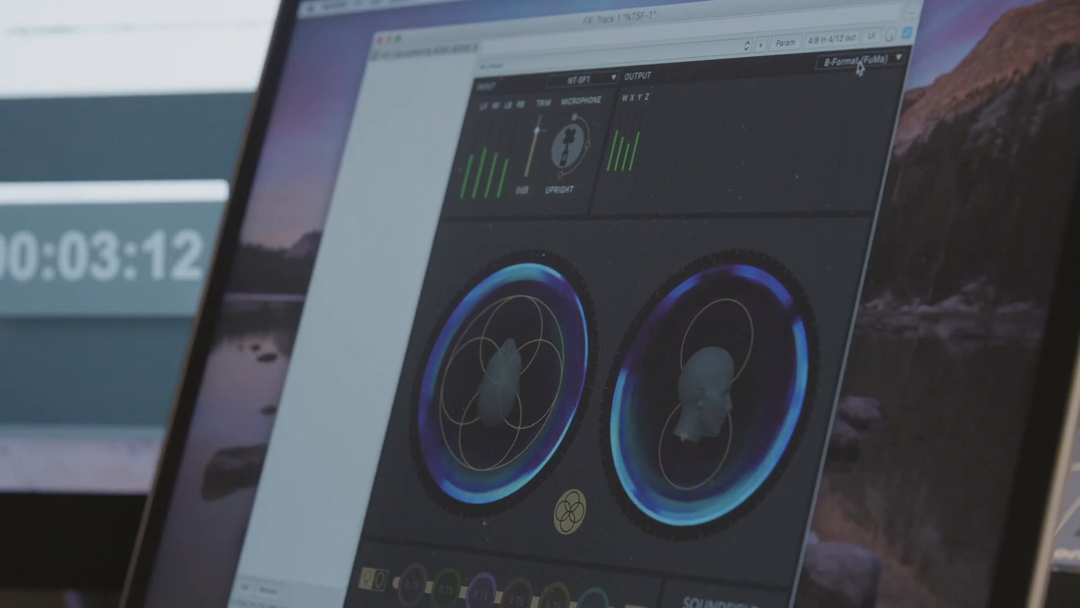
# Step: Switch the output format to Mono, leaving a single C-channel beam
pyautogui.click(857, 61)
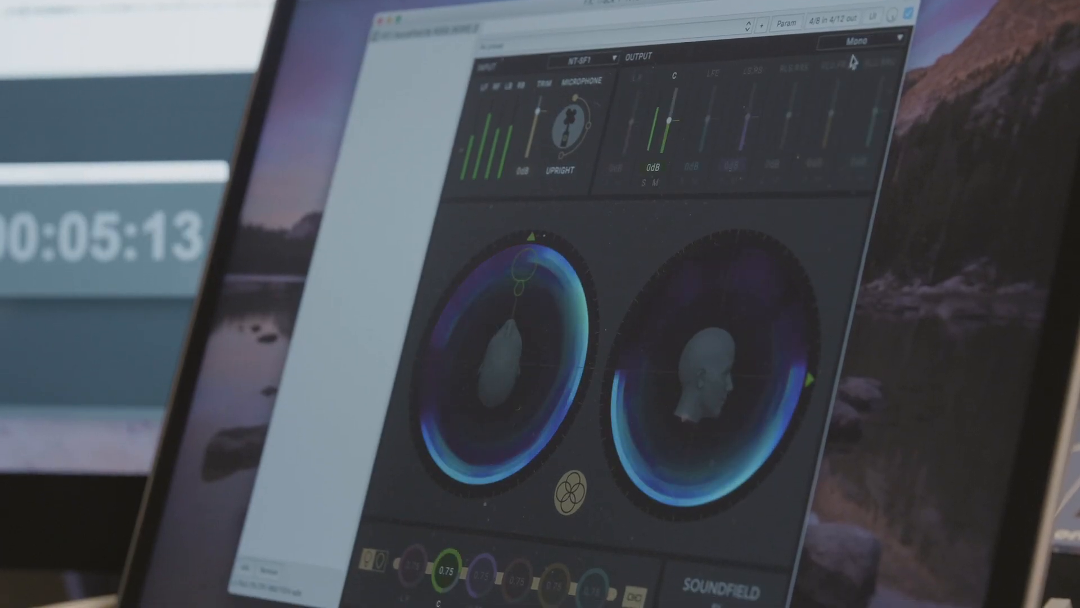
pyautogui.click(856, 41)
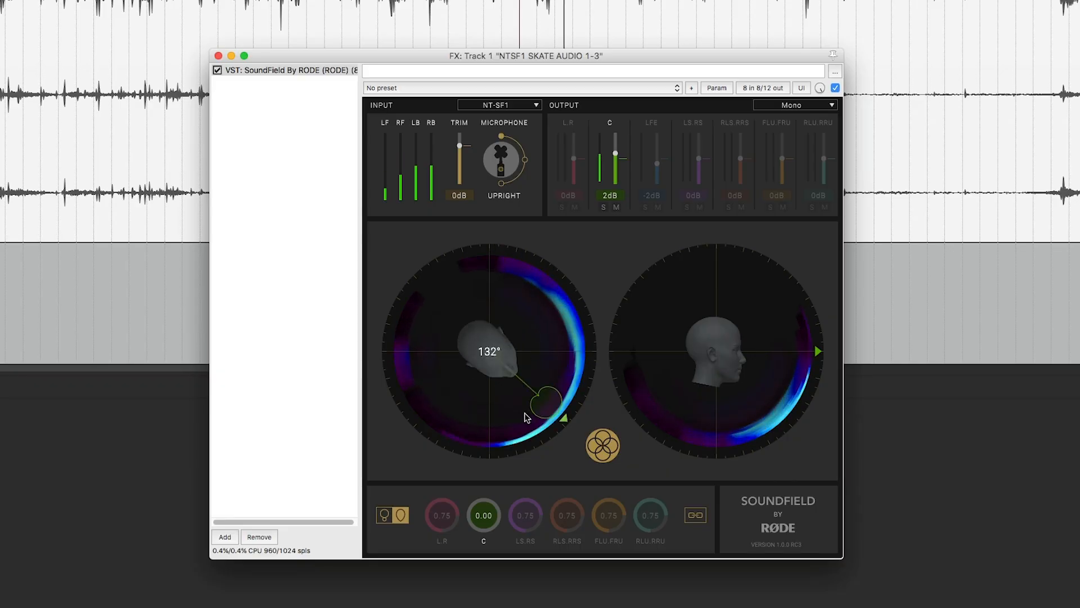
# Step: Swing the mono C beam around from behind, past -82°, to aim front-left at -37°
pyautogui.moveTo(548, 403); pyautogui.dragTo(413, 337)
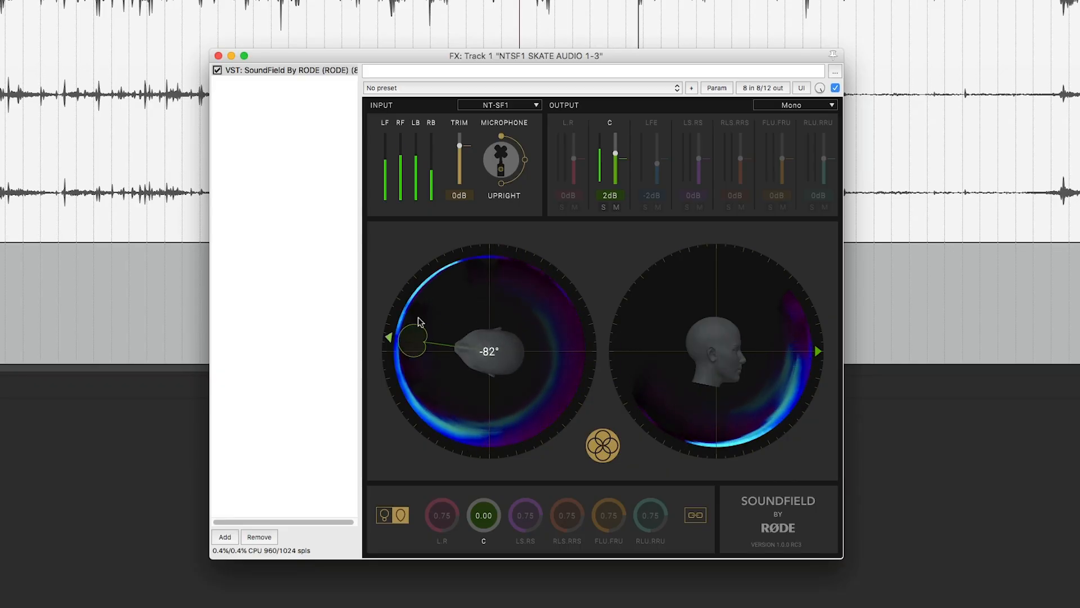
pyautogui.moveTo(412, 338); pyautogui.dragTo(451, 286)
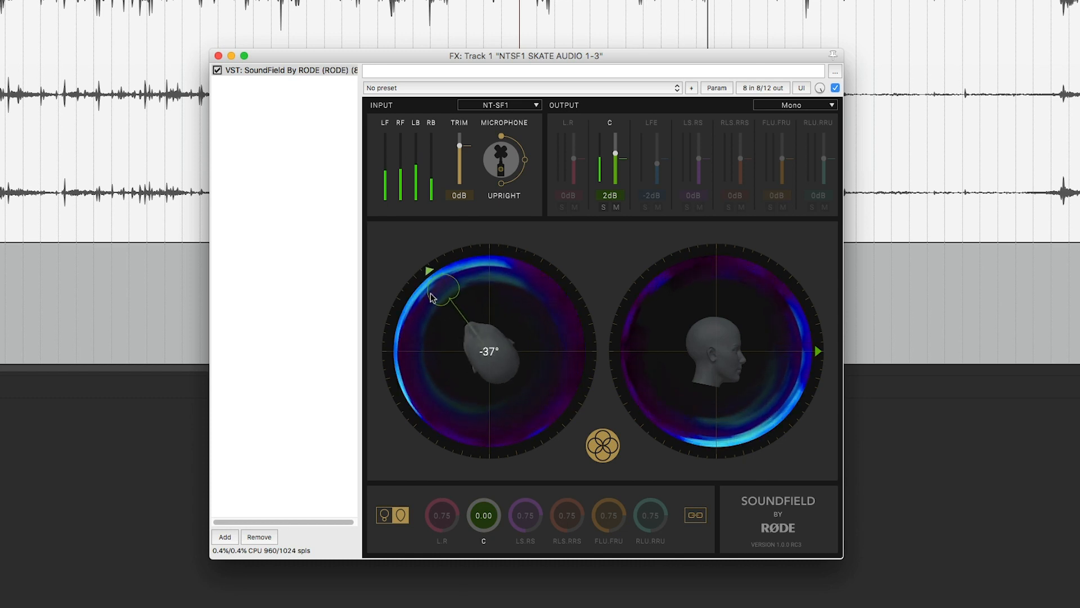